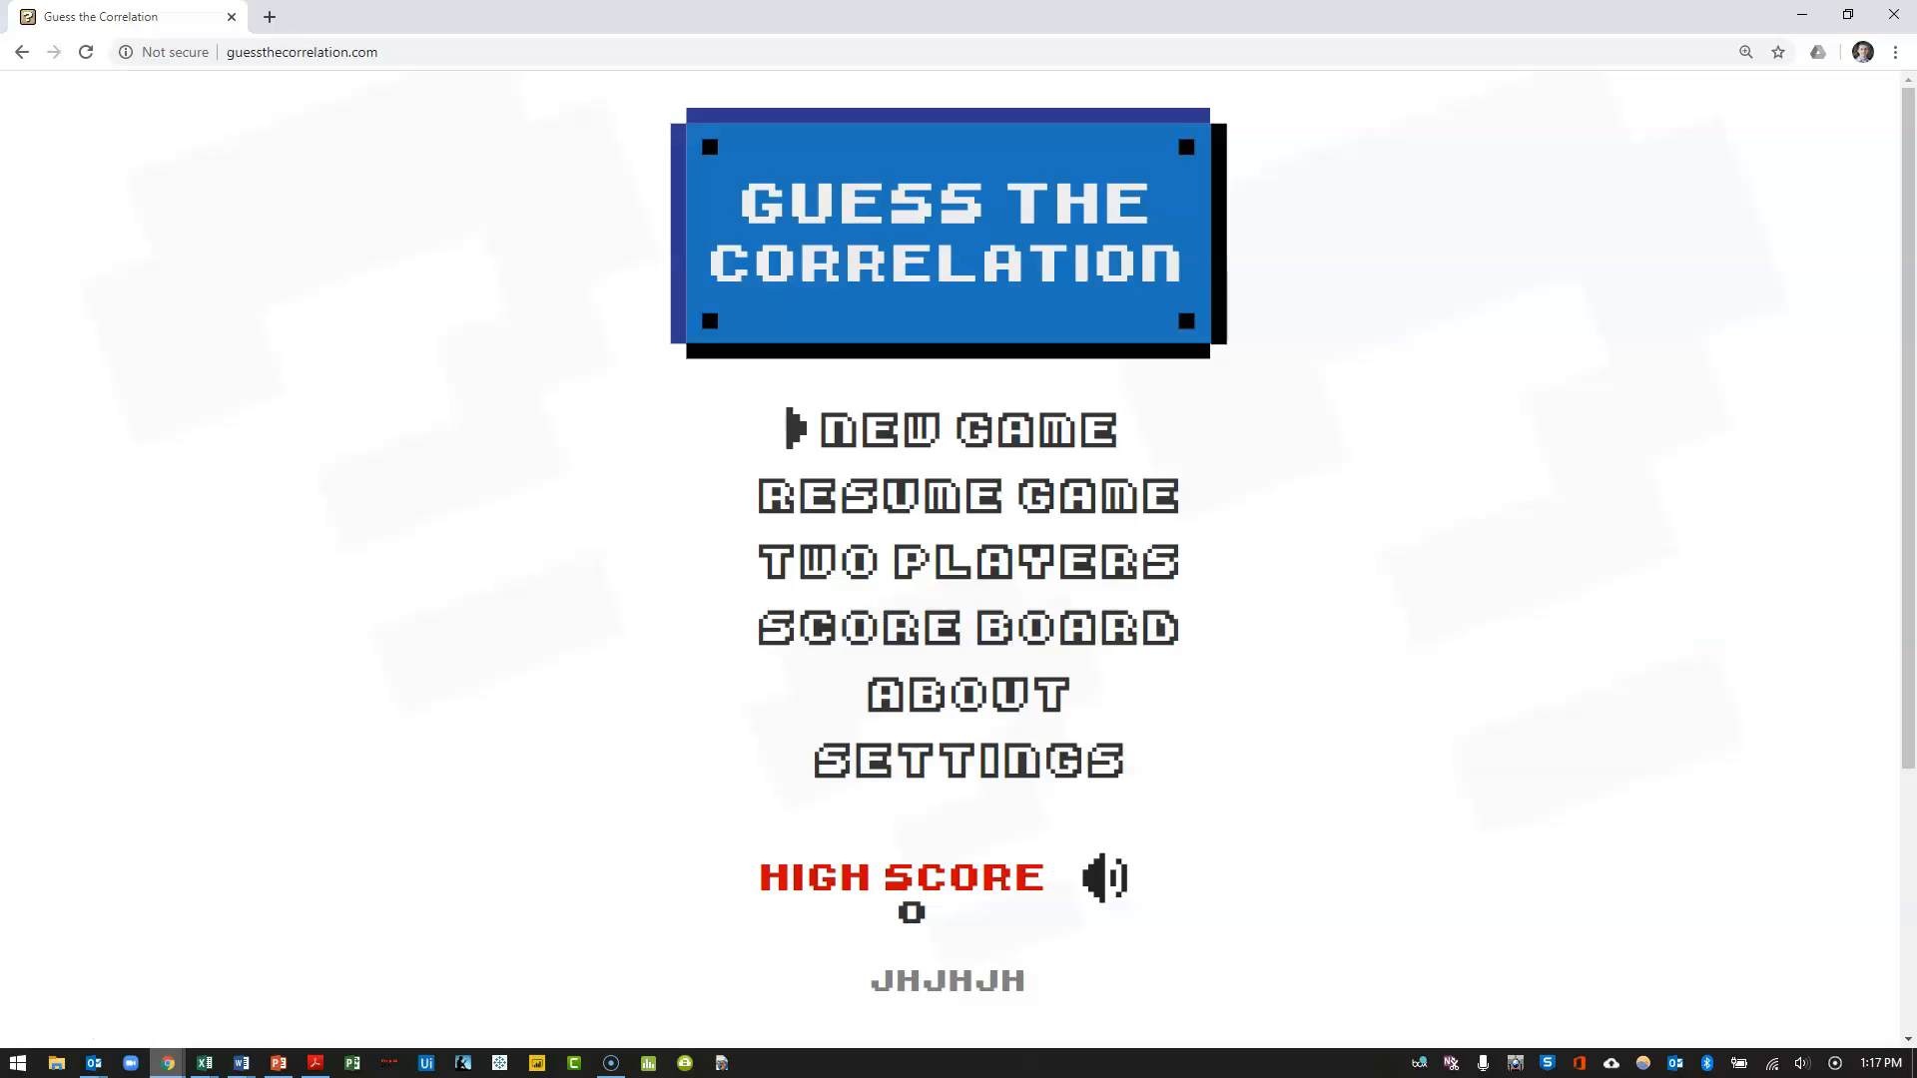
Start a new game from the main menu, bringing up the first scatter plot
click(954, 428)
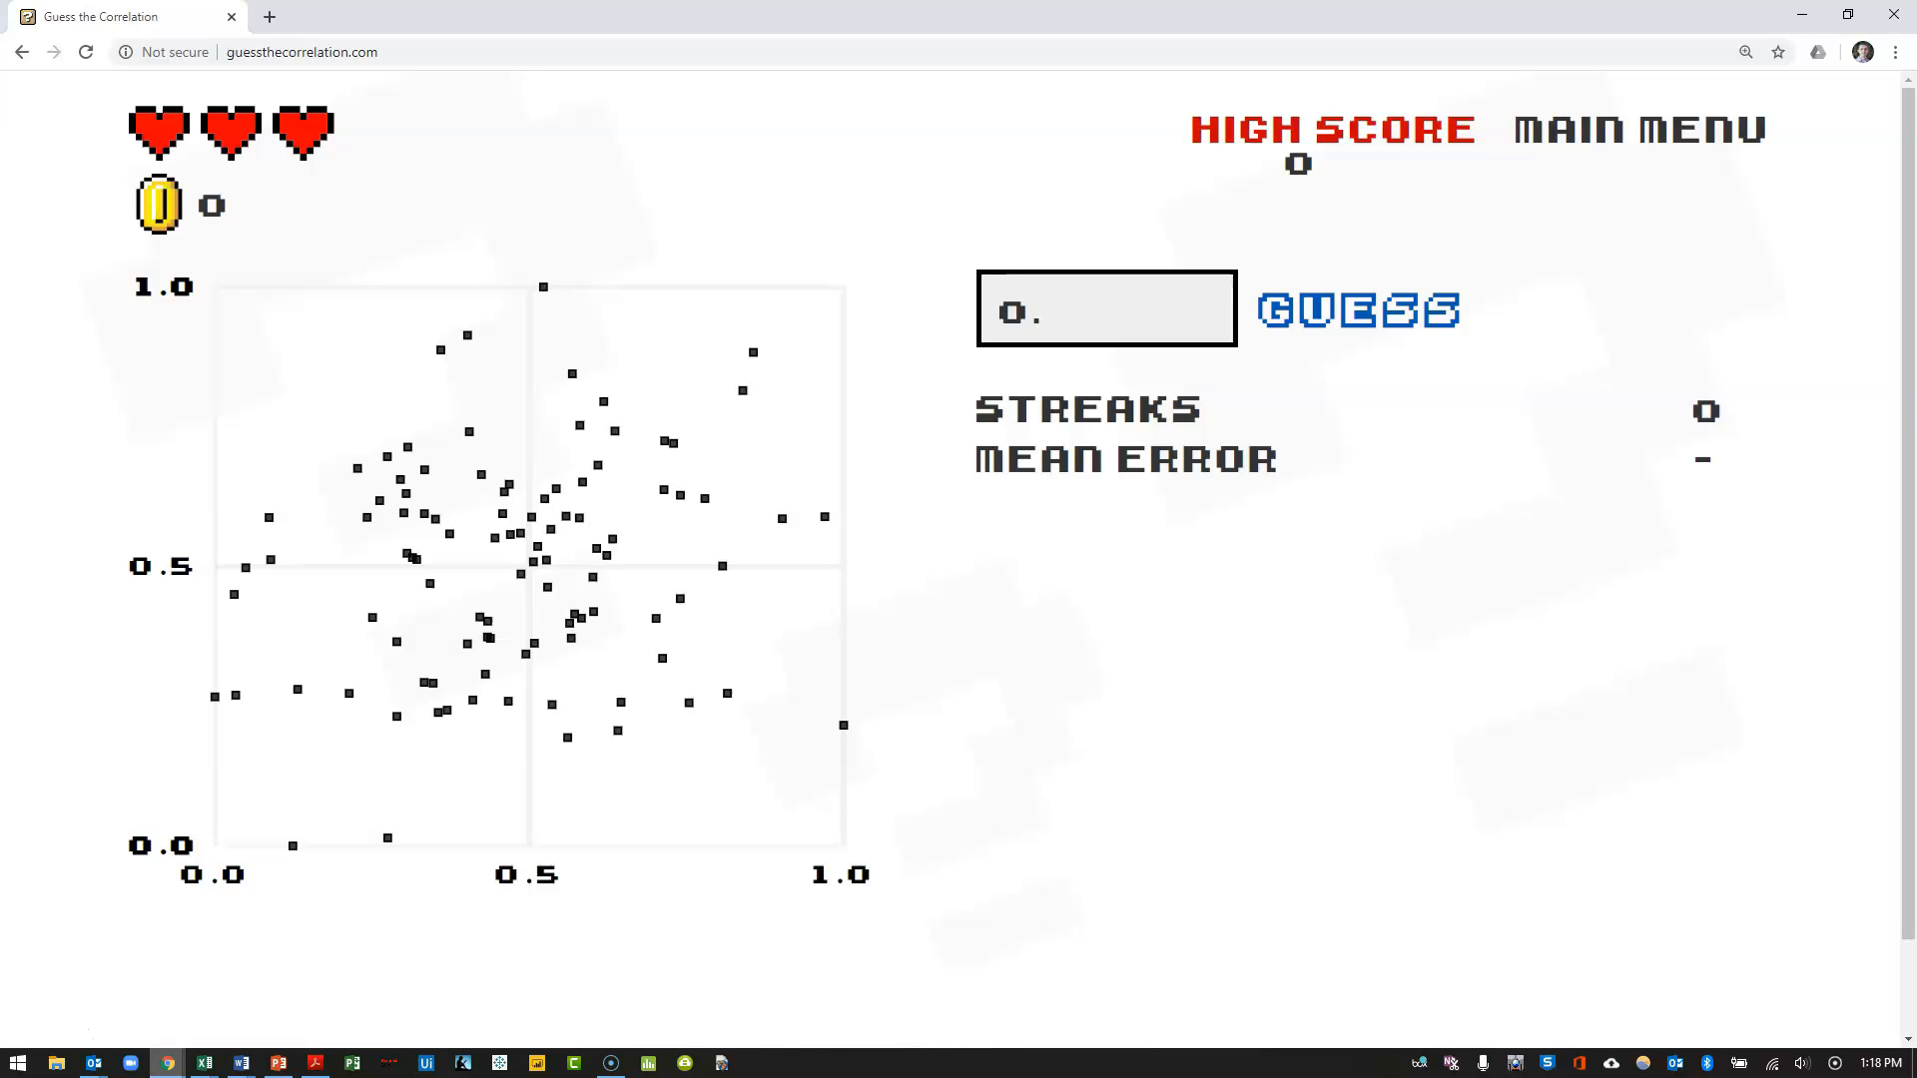
Guess 0.15 for the first plot, scored against true r 0.18, then advance
click(1100, 309)
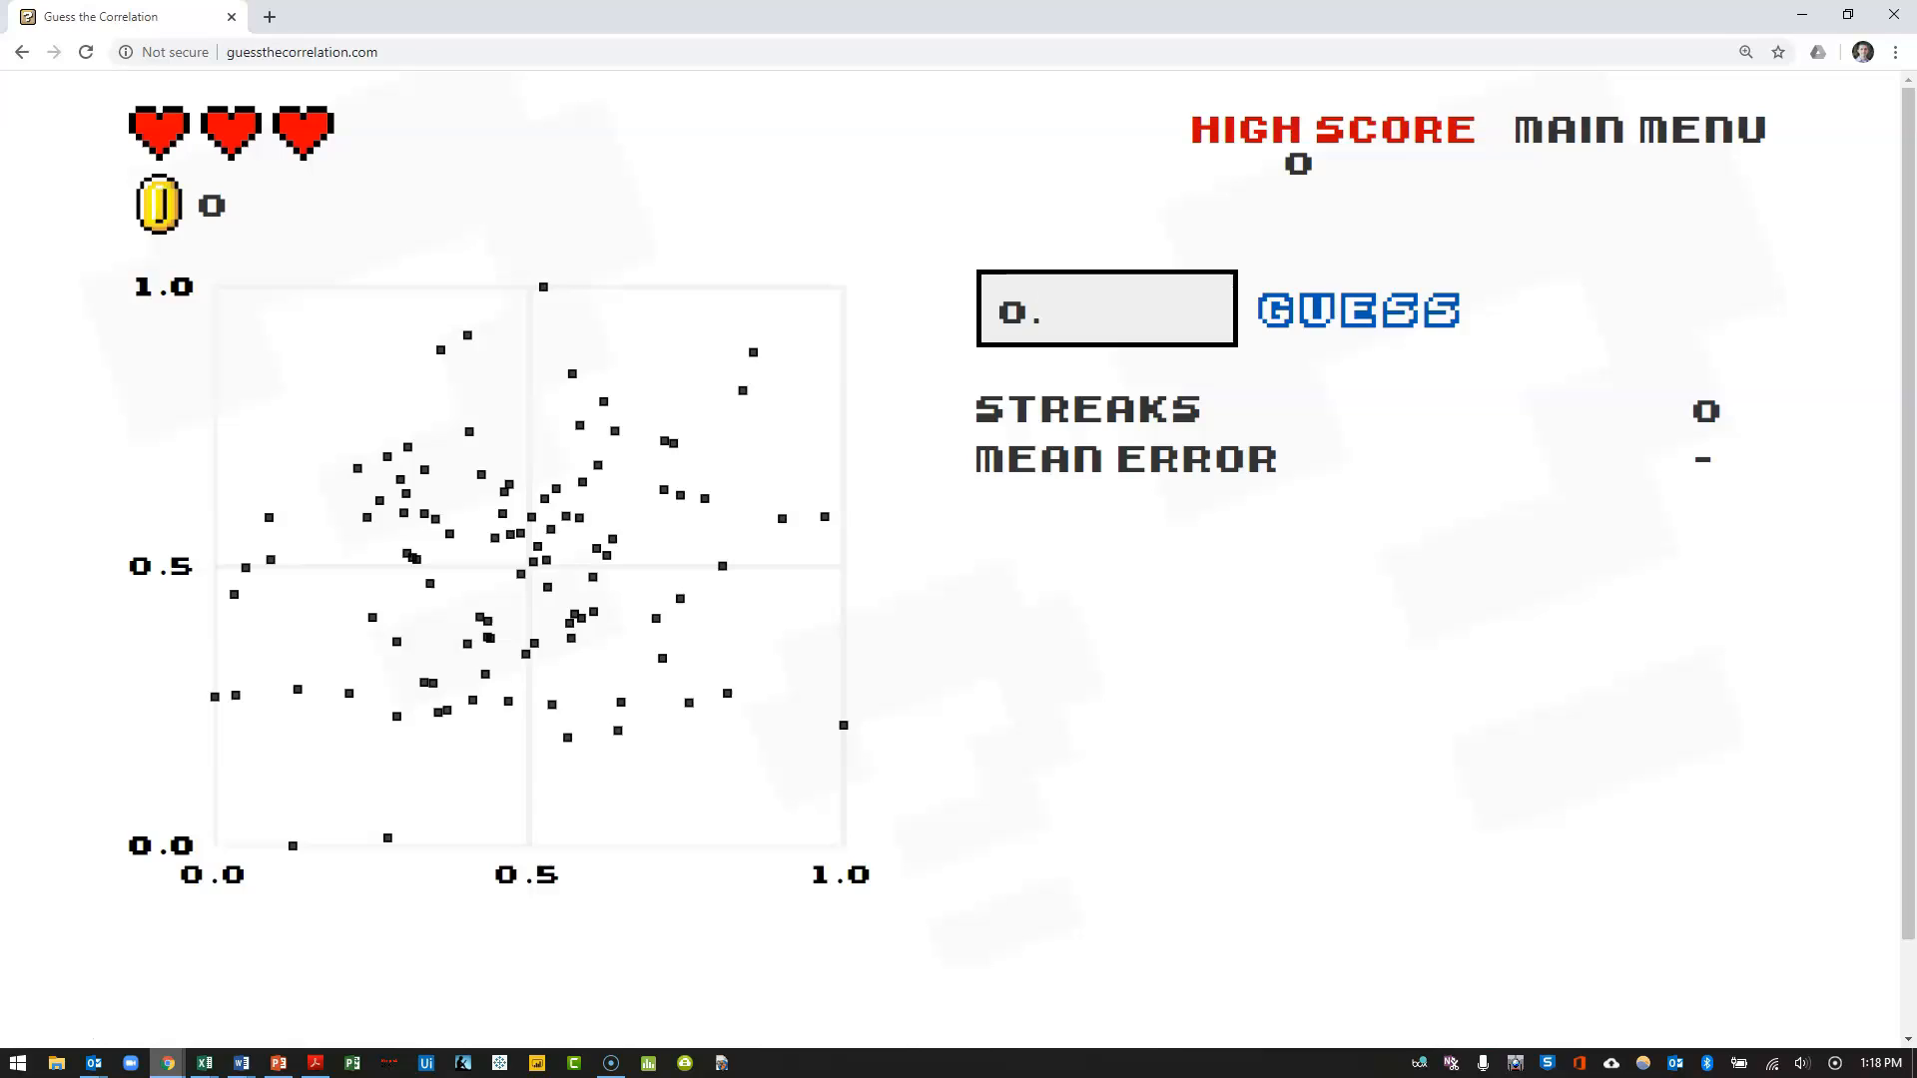
click(1101, 308)
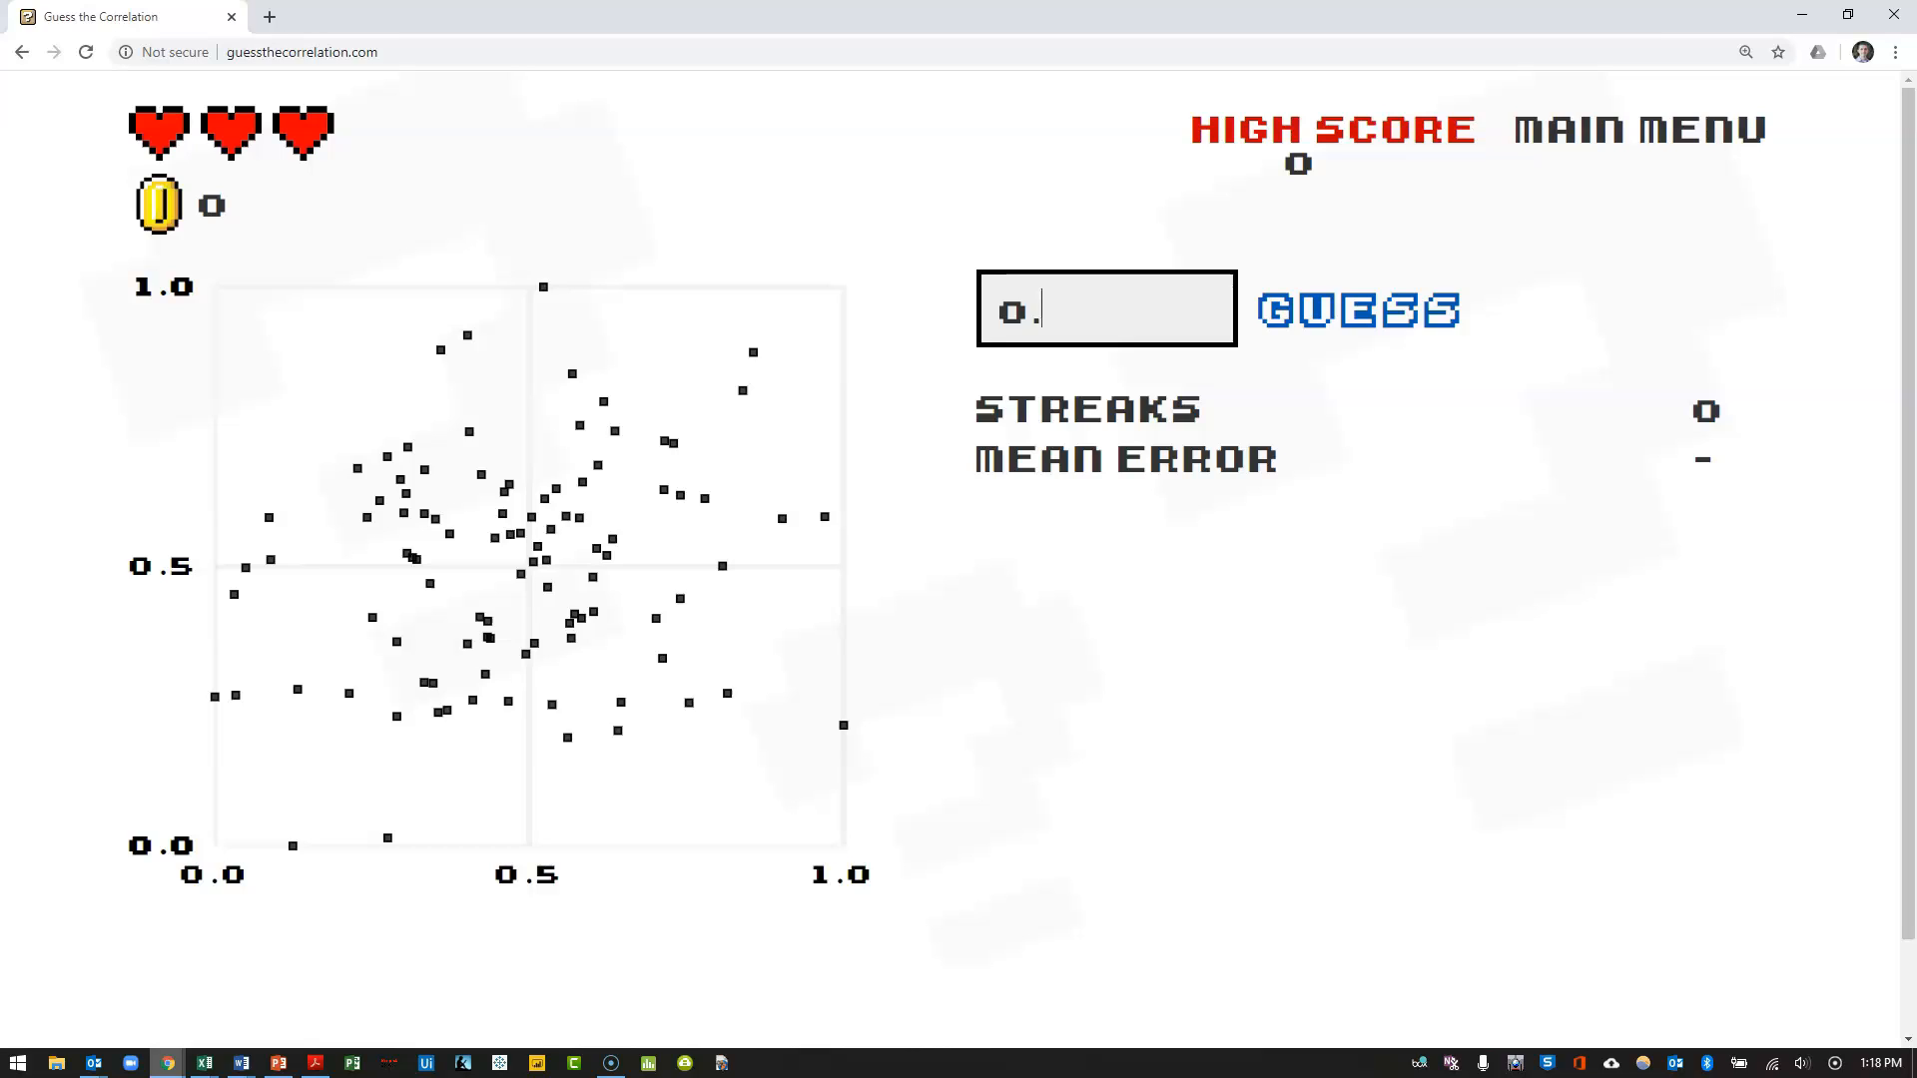
text(15)
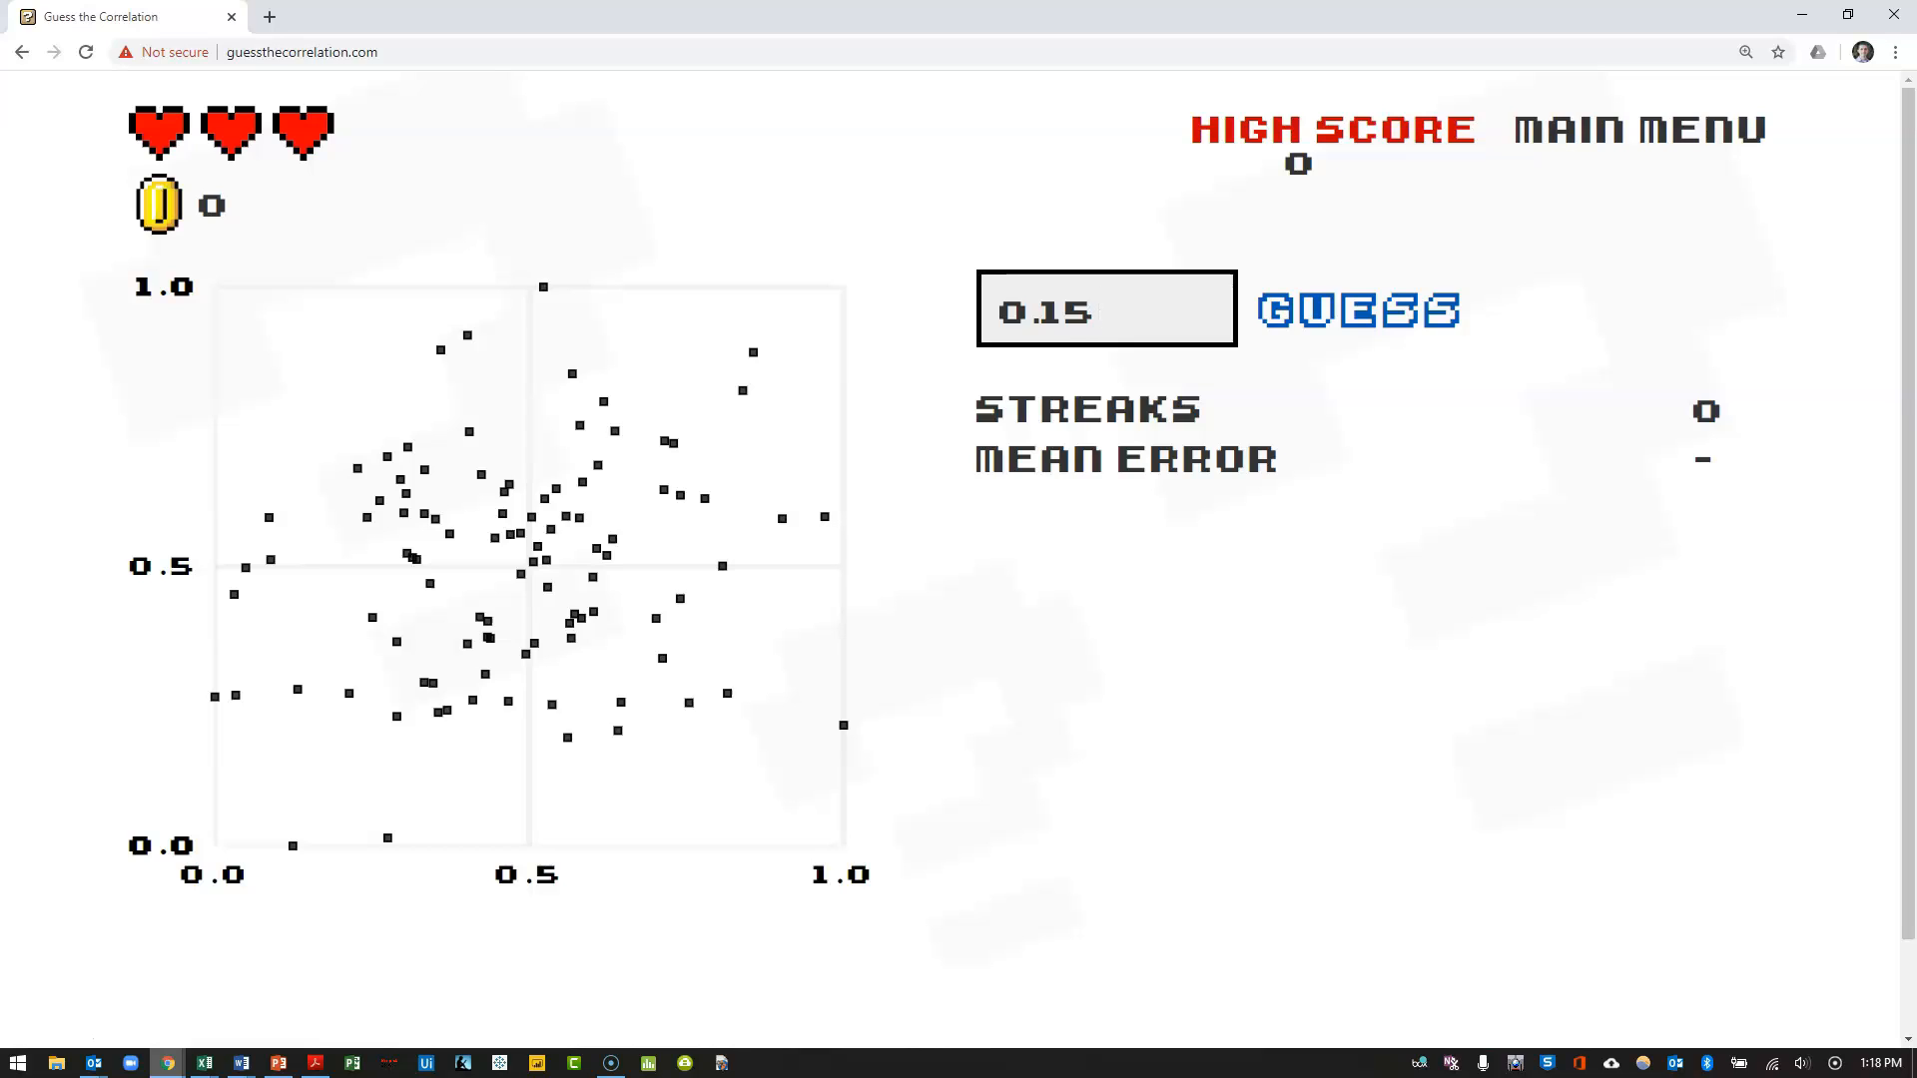
click(1356, 310)
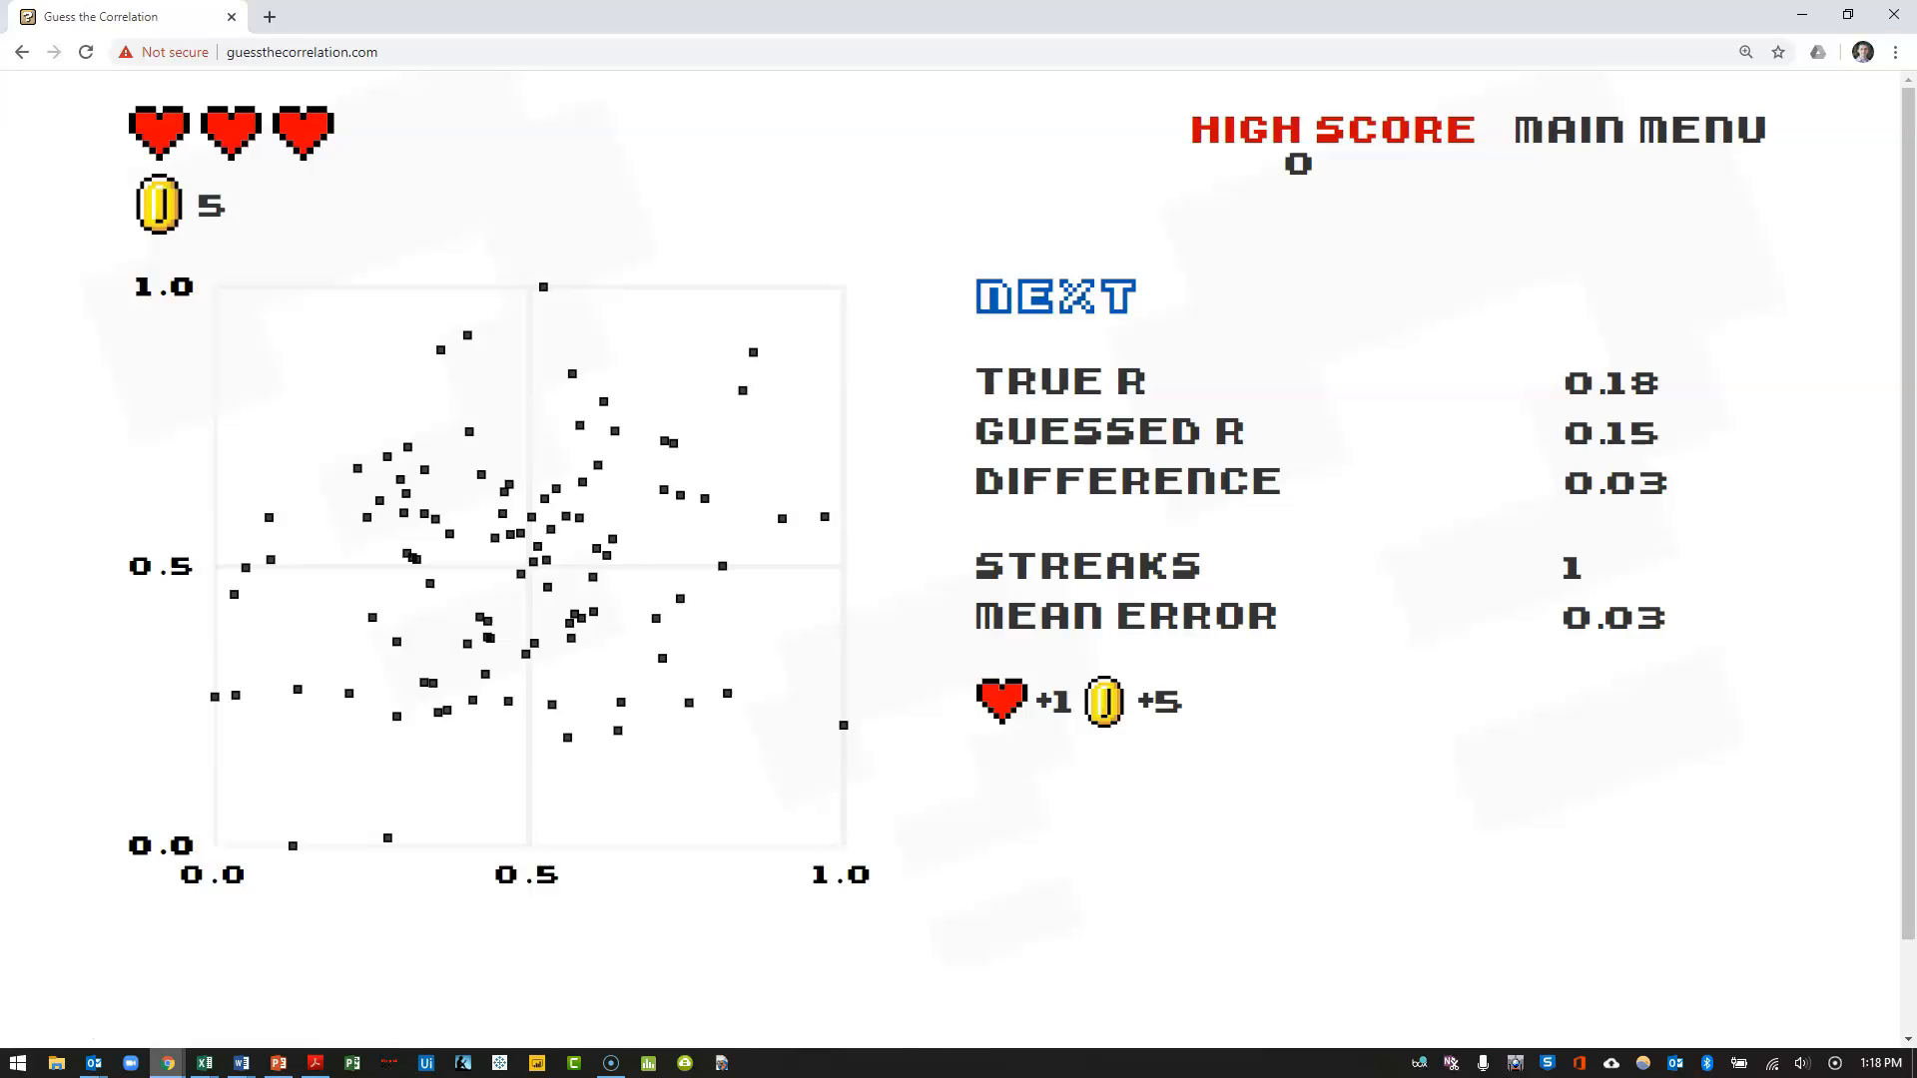
click(1052, 296)
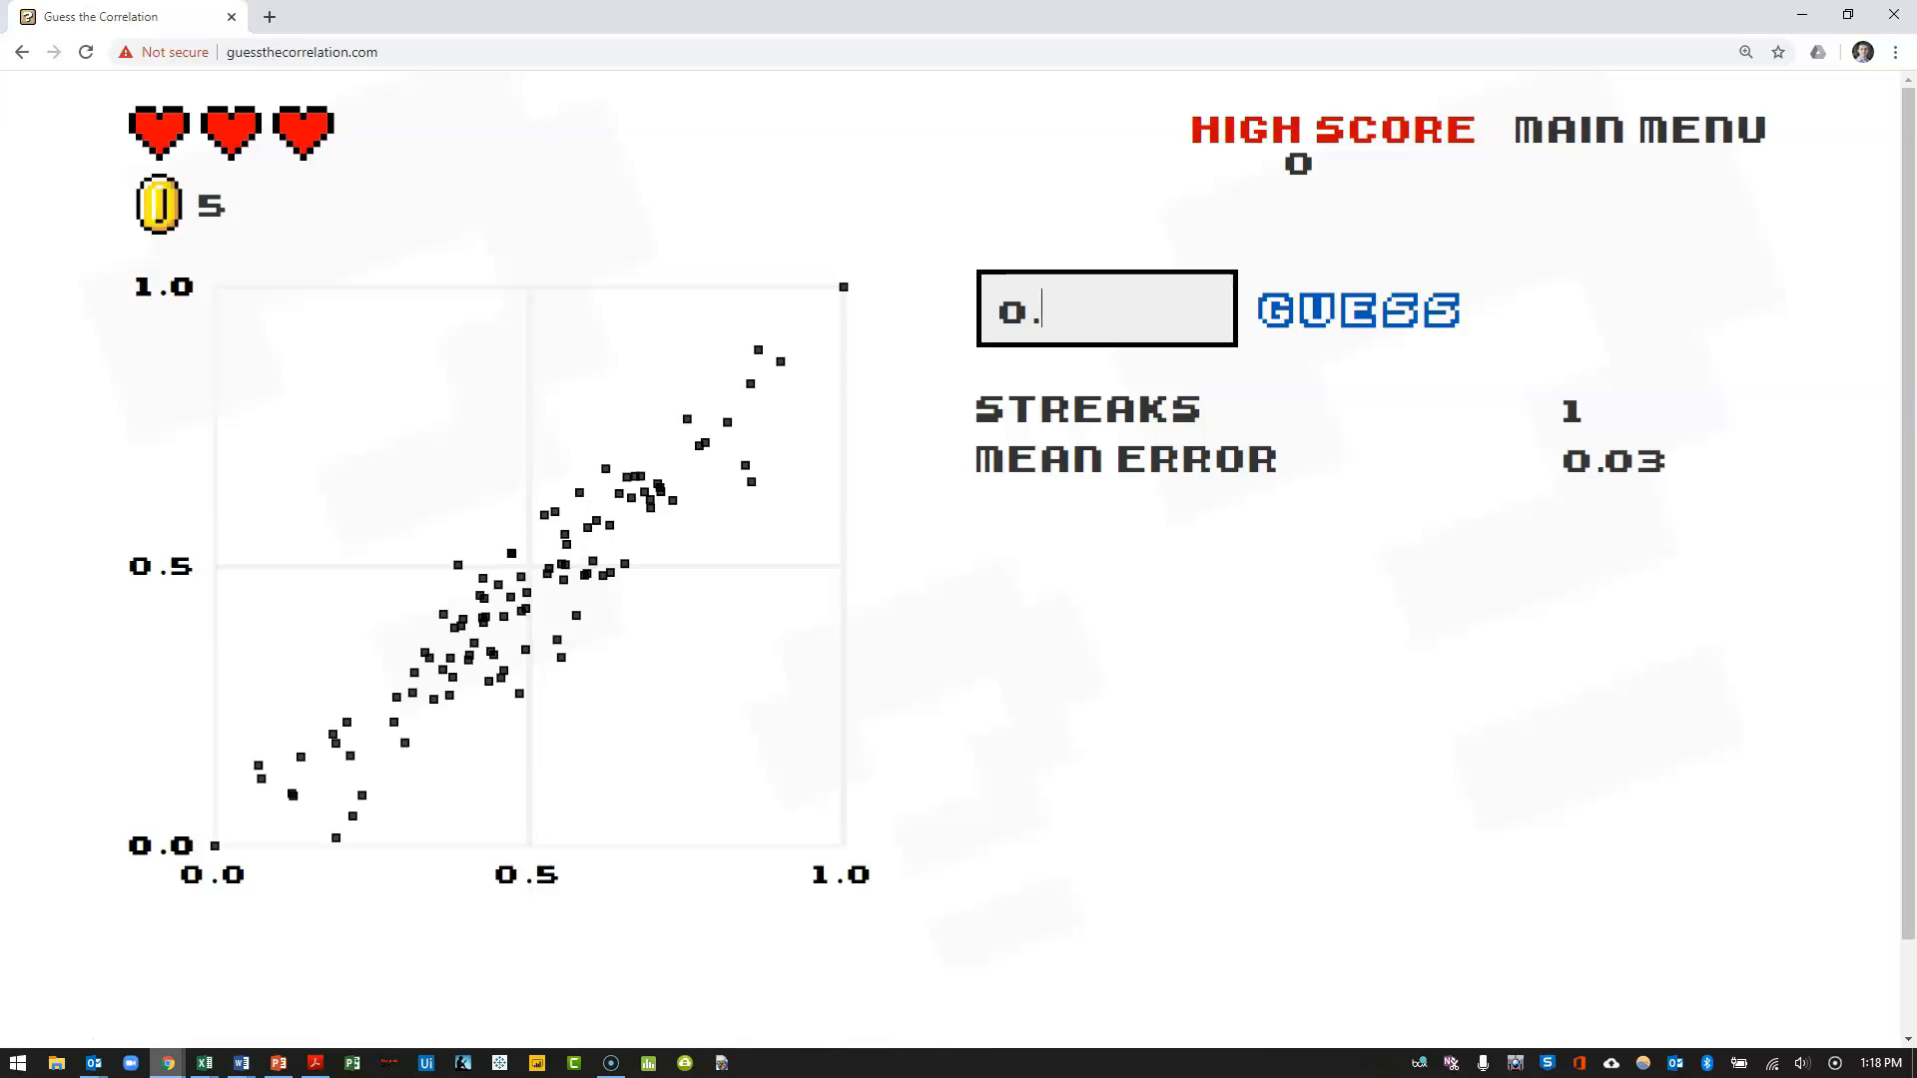
Guess 0.85 for the rising plot (true r 0.94), then load the next plot
text(85)
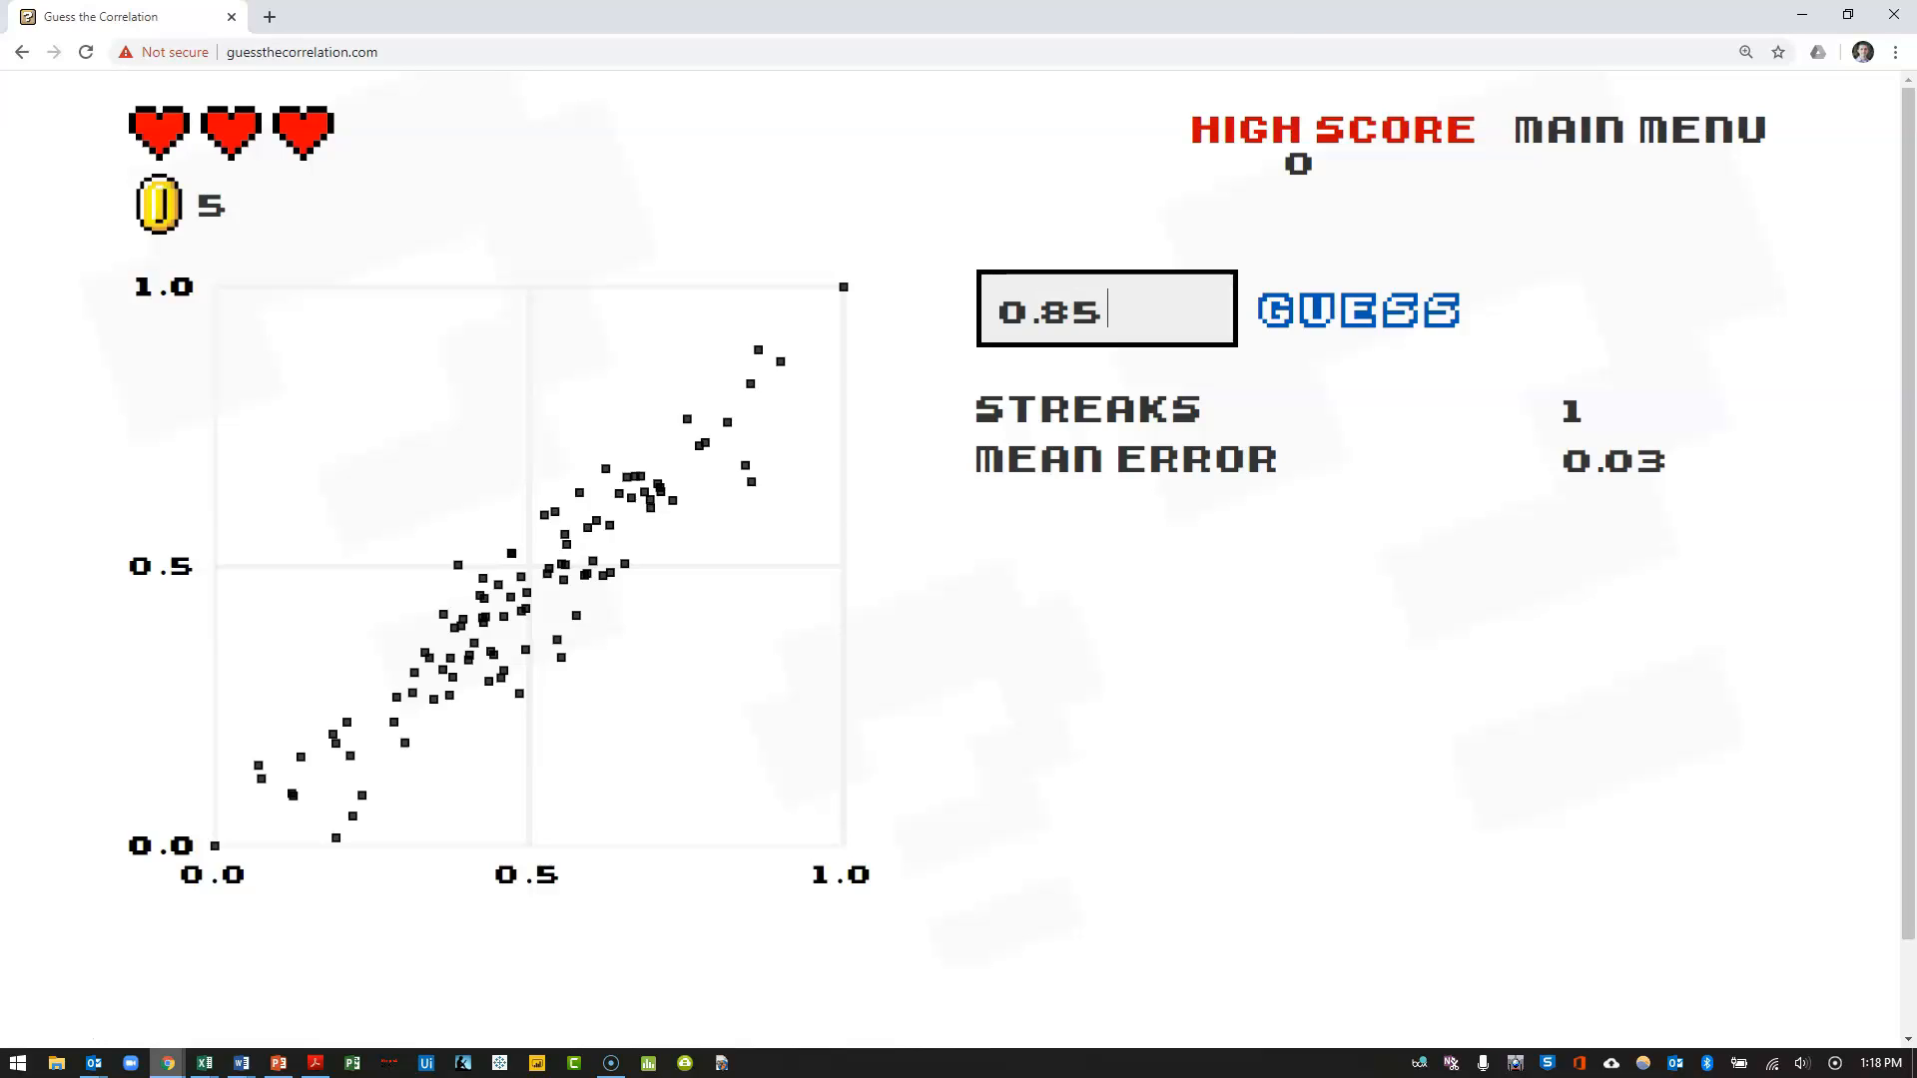
click(1356, 309)
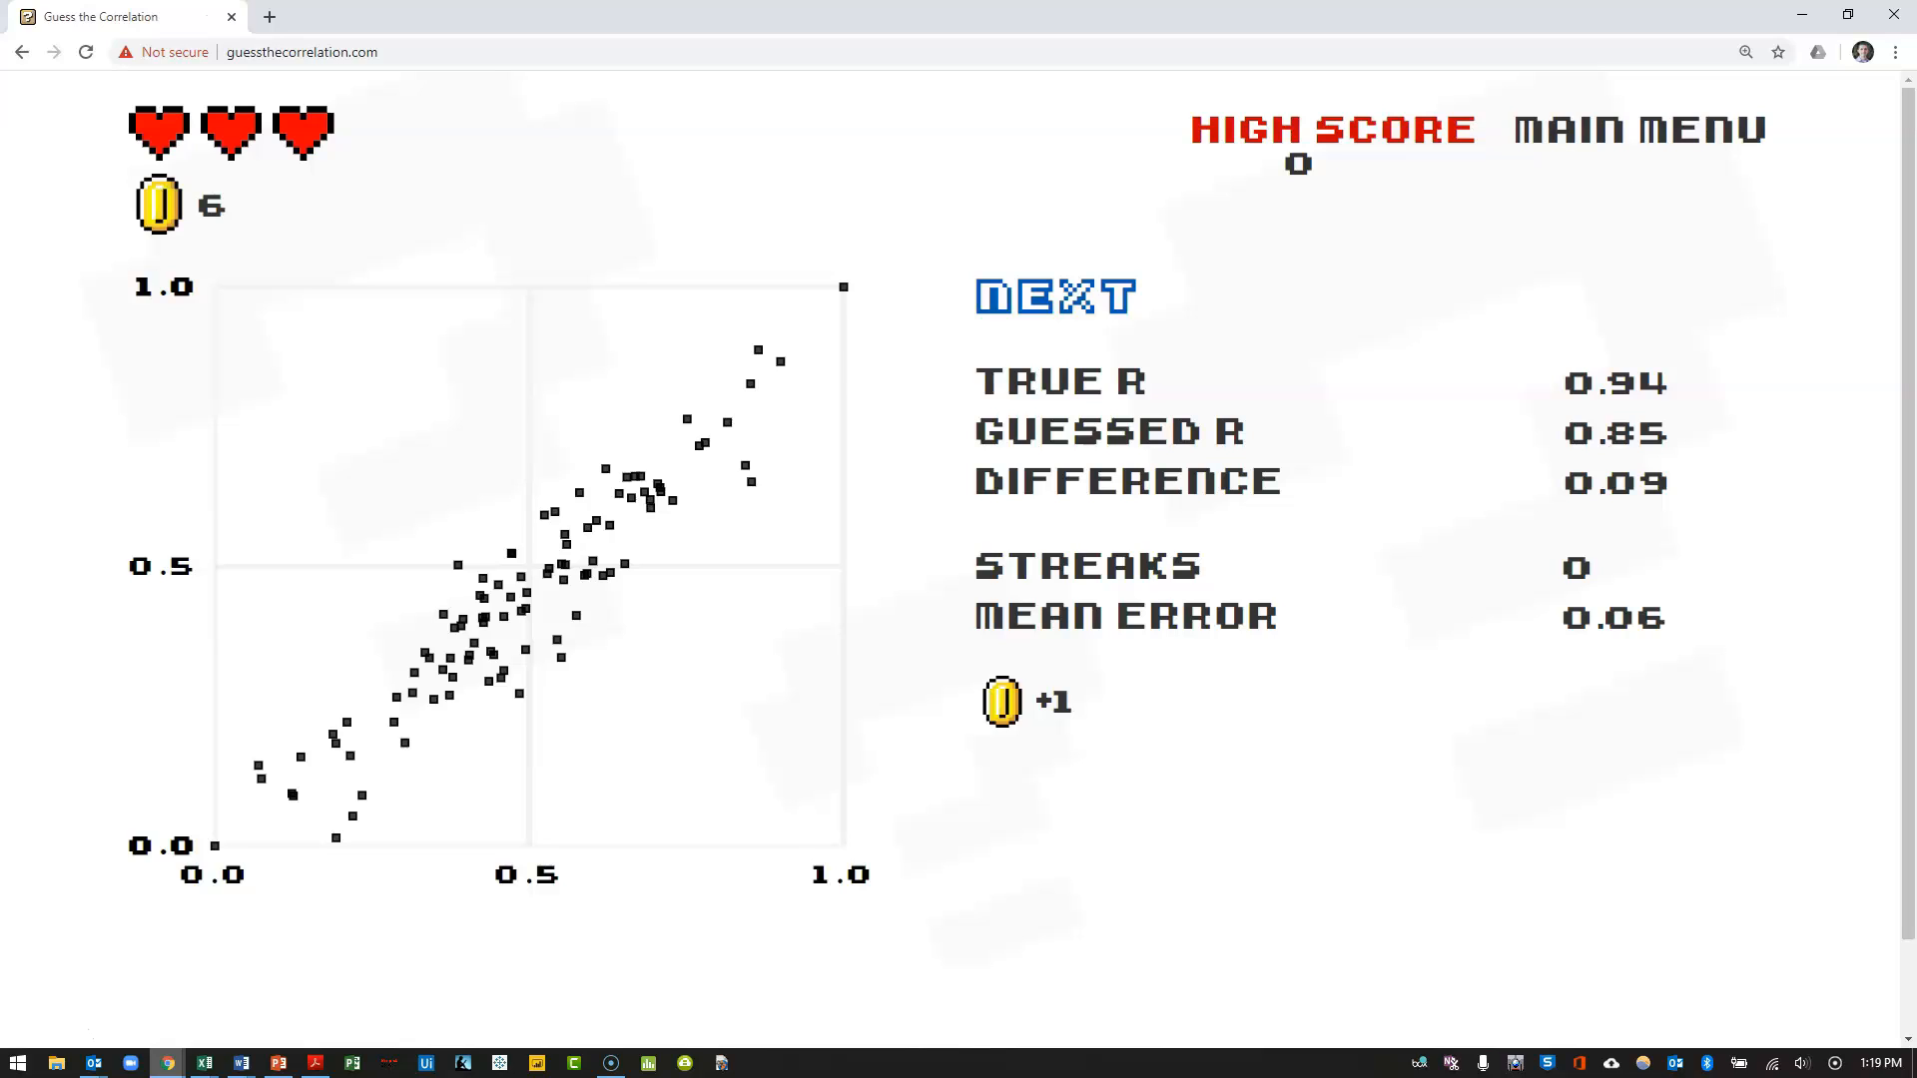
click(1055, 298)
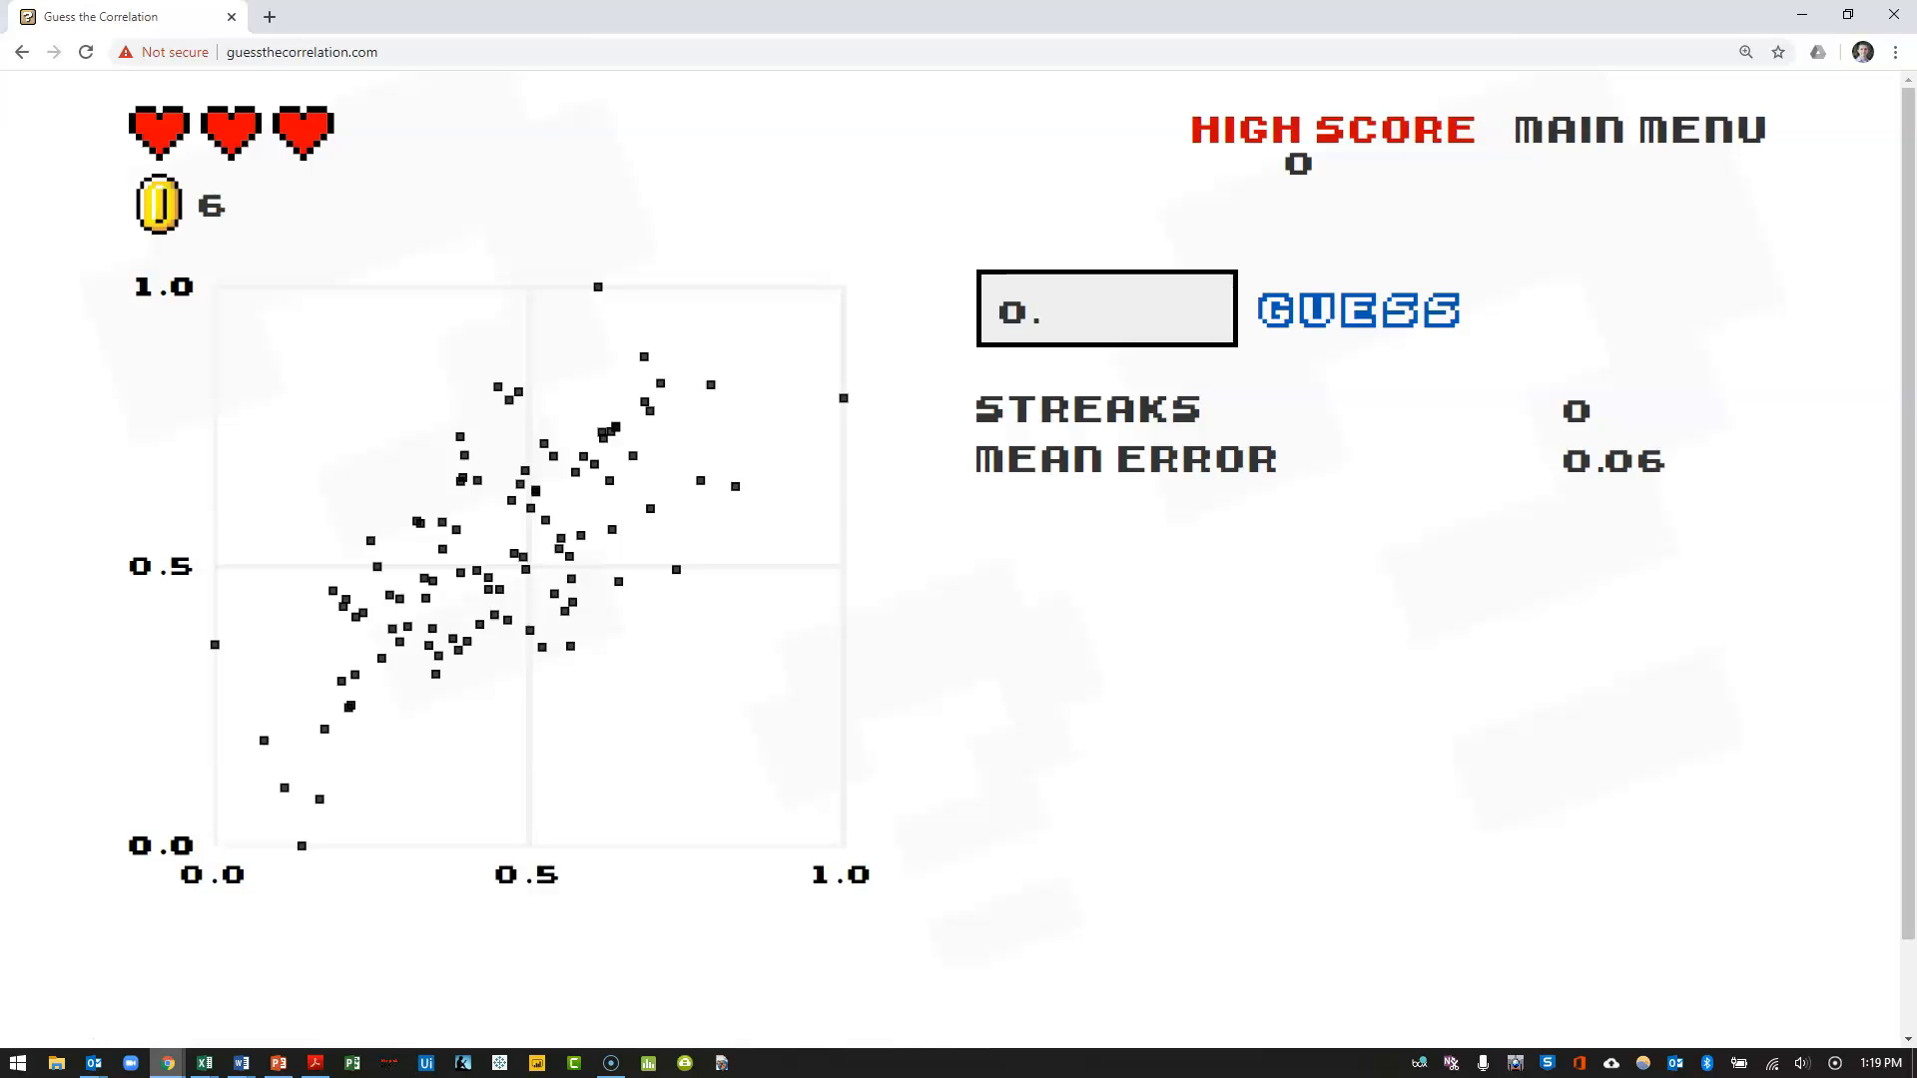
Guess 0.7 for the third plot, an exact match with the true r
text(7)
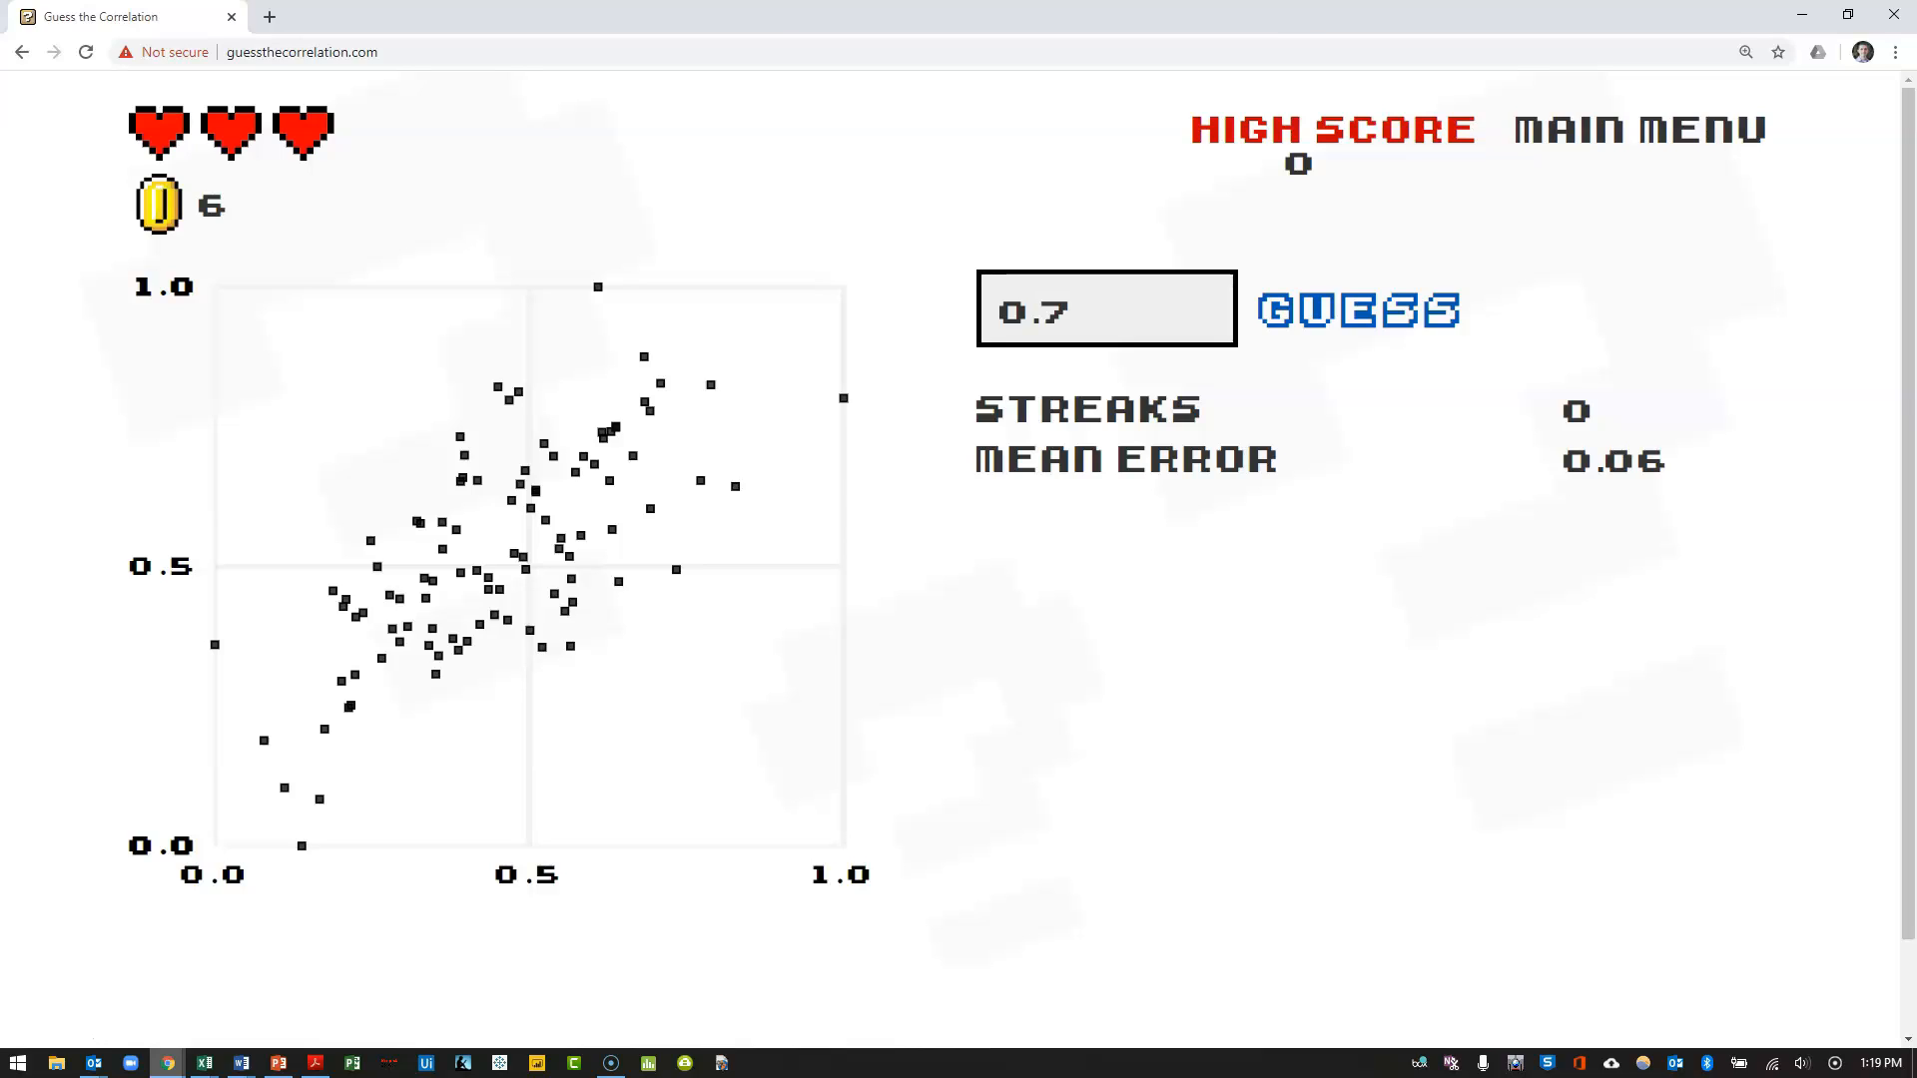
click(1357, 309)
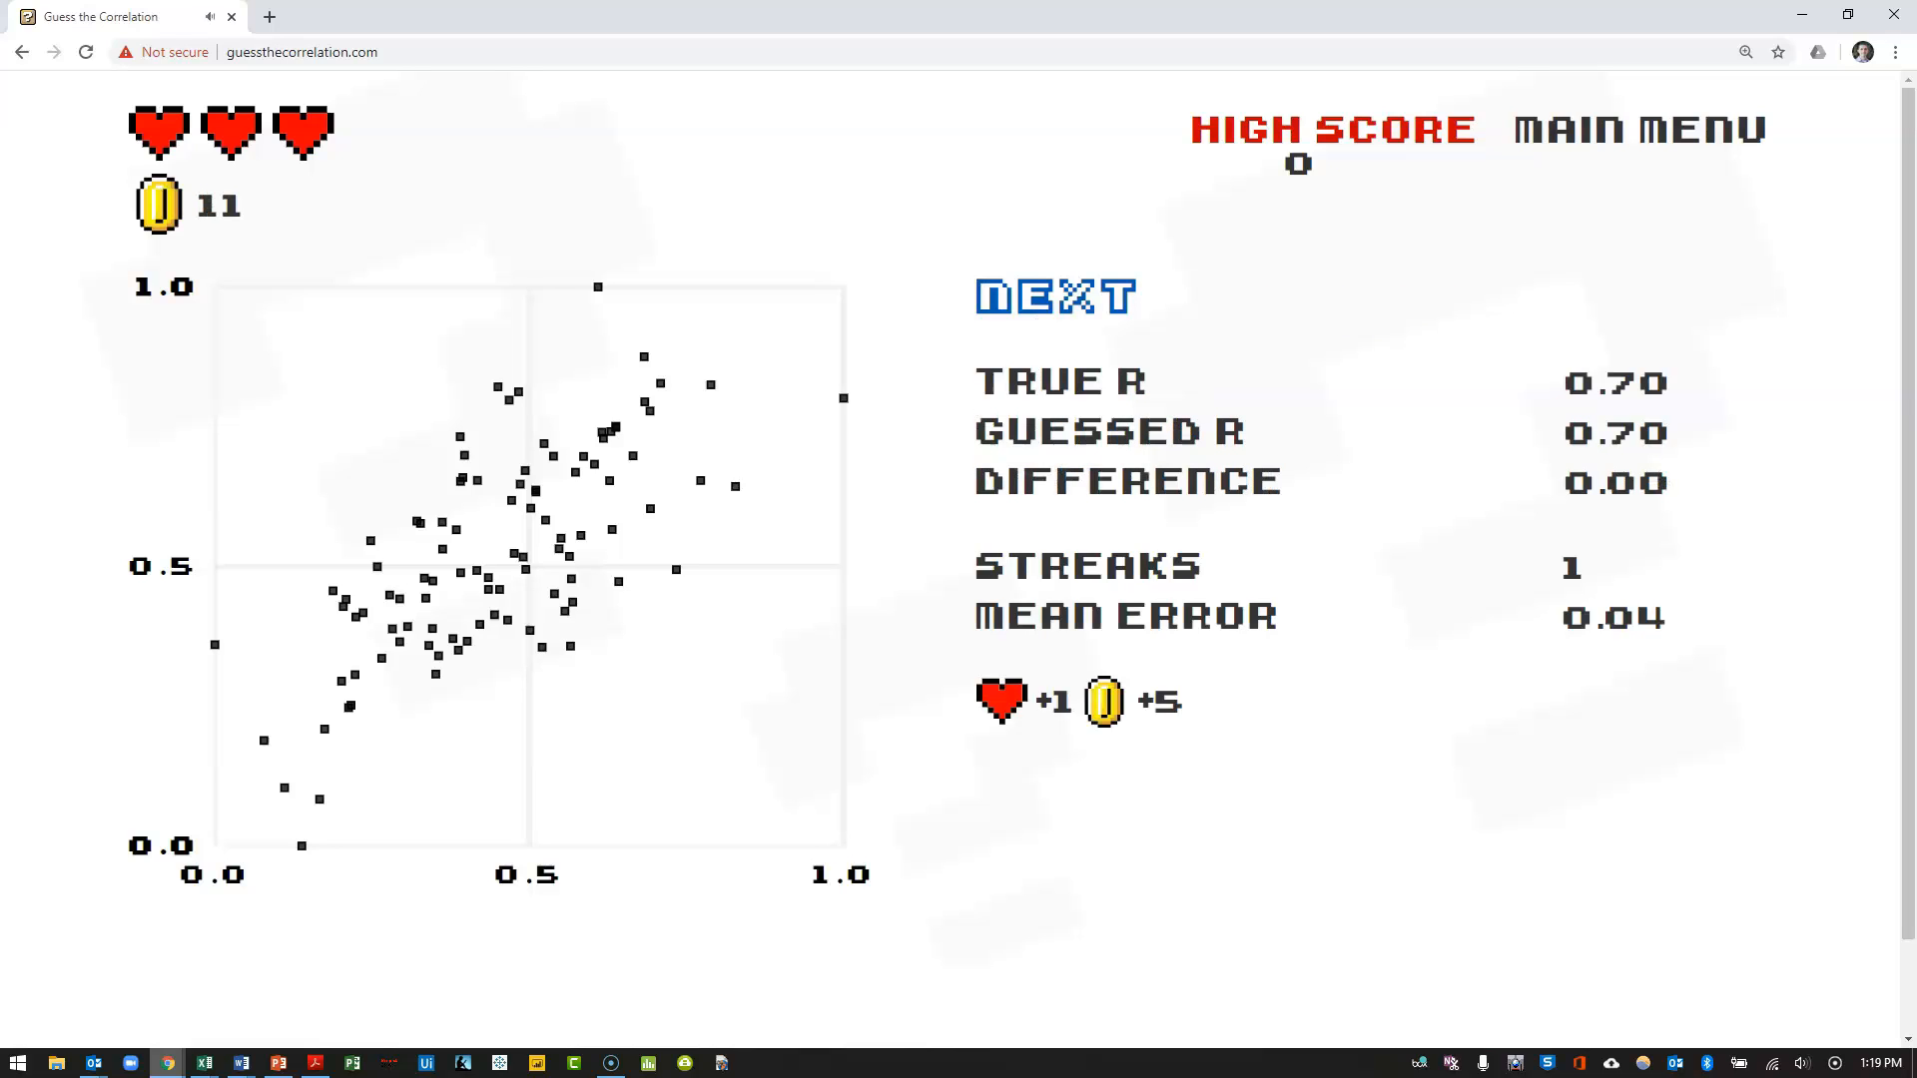